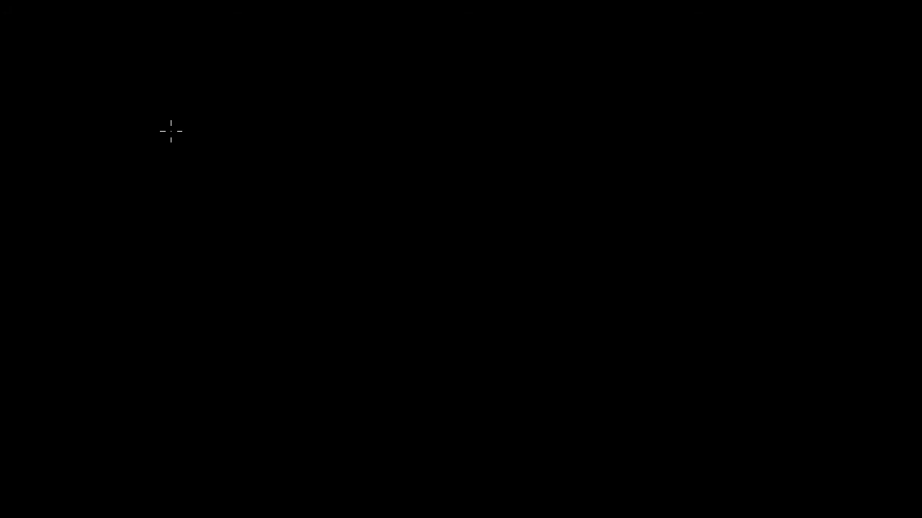
mouse_move(85, 79)
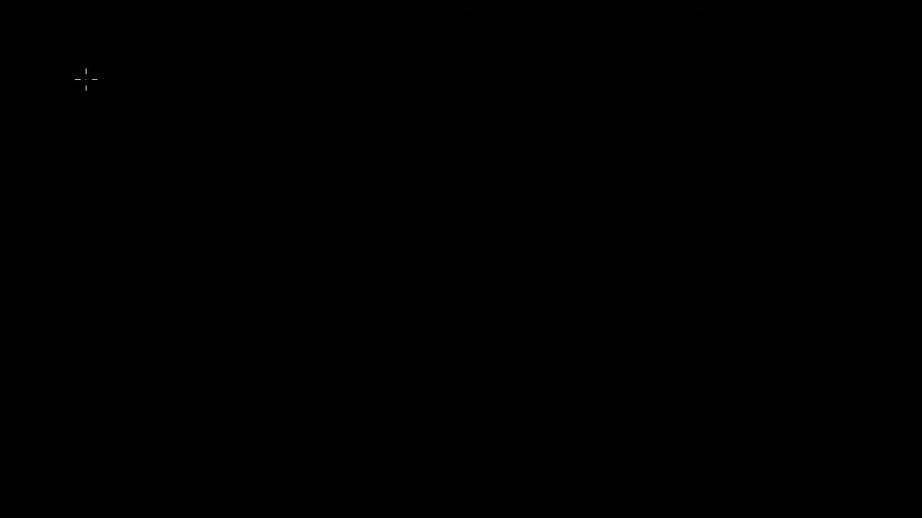
mouse_move(75, 46)
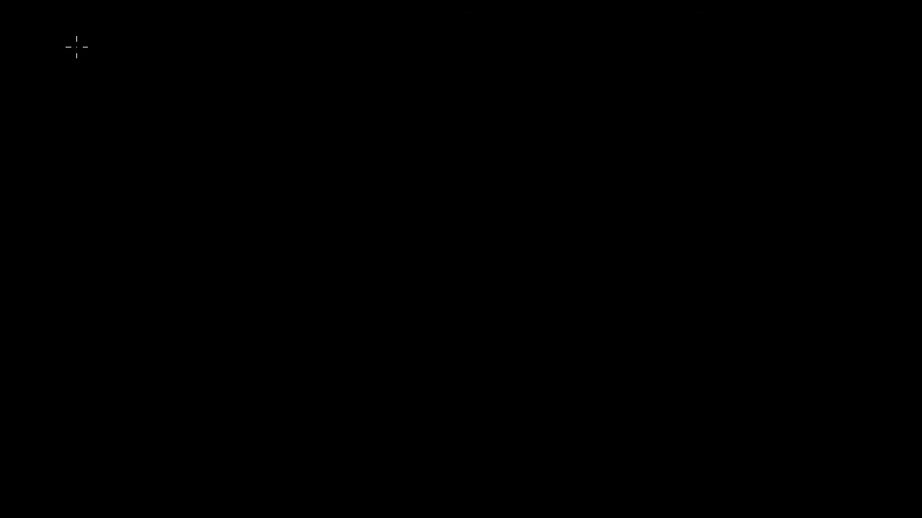
mouse_move(59, 28)
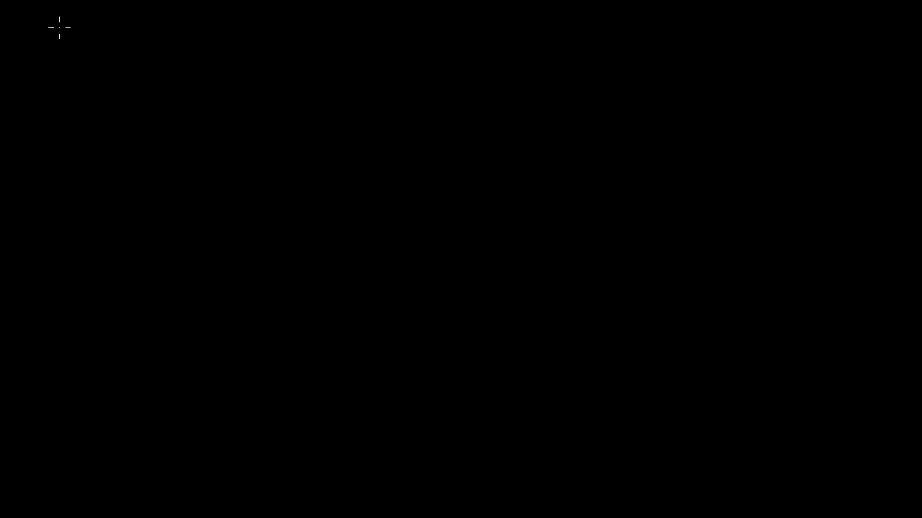
Step: Handwrite the pink list 'Bridged', 'NAT' and 'Host-only' in the top-left corner
left_click_drag(61, 14, 79, 47)
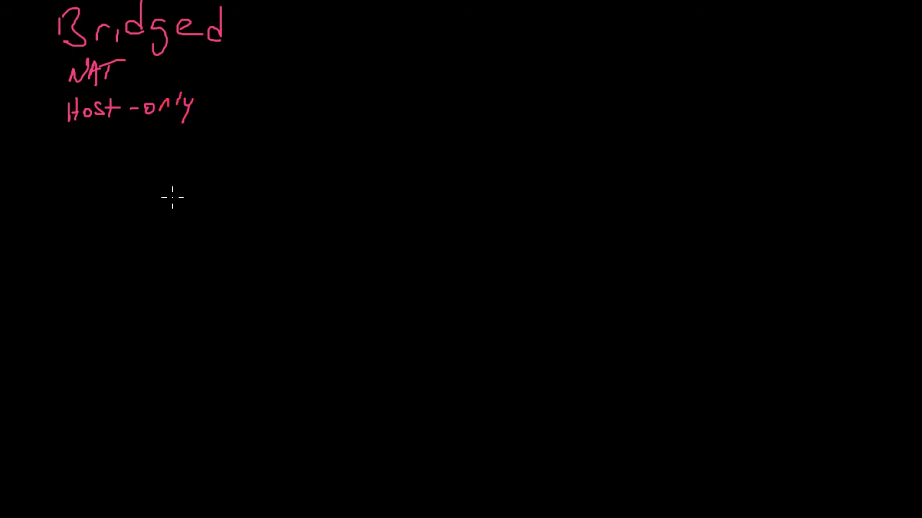
mouse_move(439, 230)
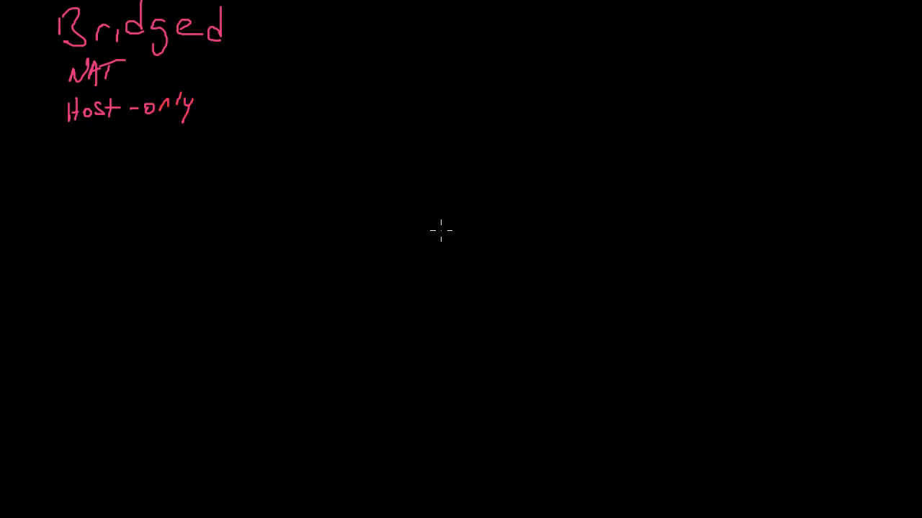
Step: Draw a 'Host OS' box noted 'Win 7', linked by a line to a 'Linksys' router marked 'Inet'
left_click_drag(408, 185, 609, 173)
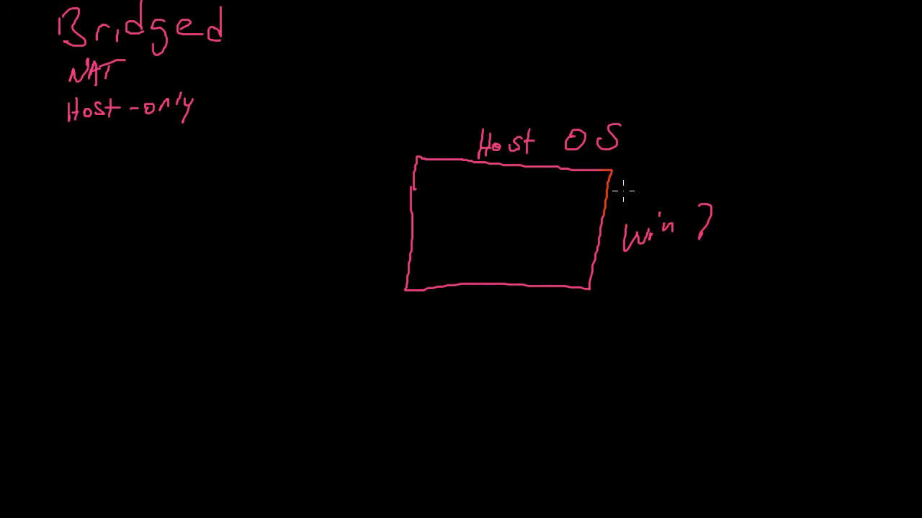
left_click_drag(613, 189, 850, 89)
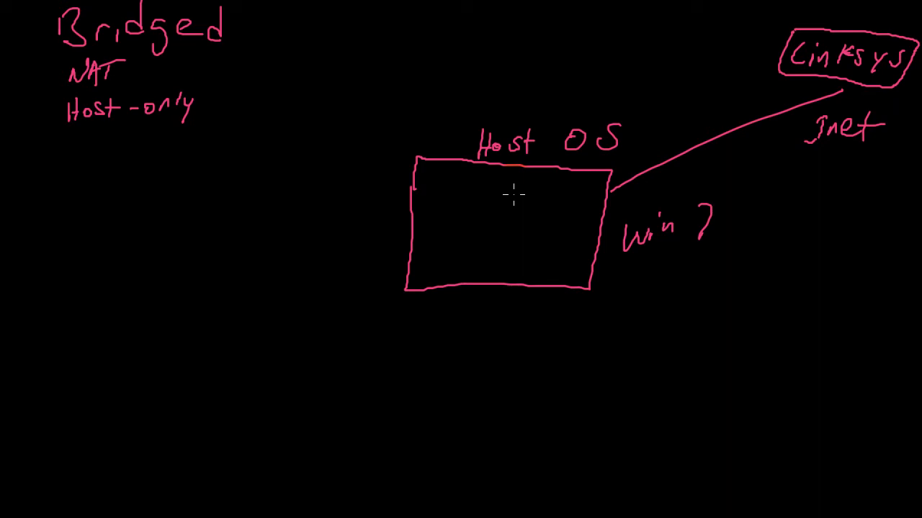
Step: Draw a small square inside the Host OS box and label it 'Ubuntu VM'
left_click_drag(432, 183, 432, 209)
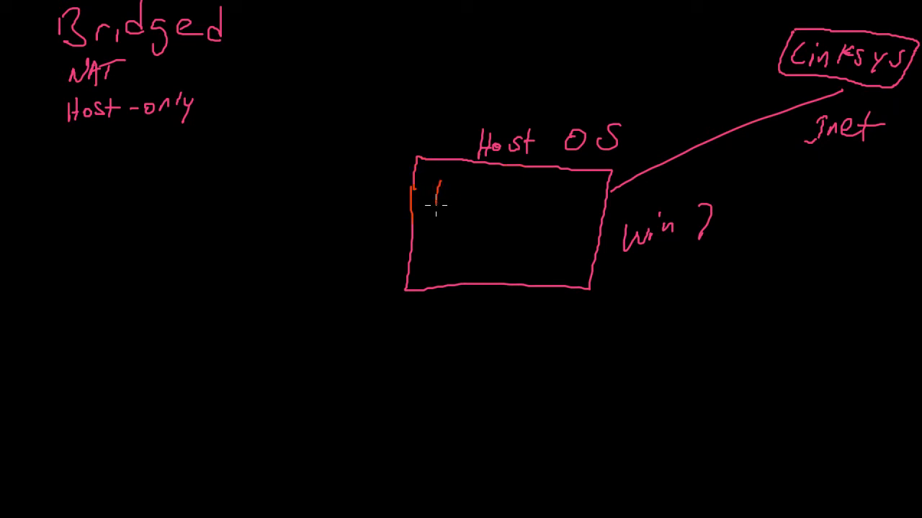
left_click_drag(435, 187, 457, 205)
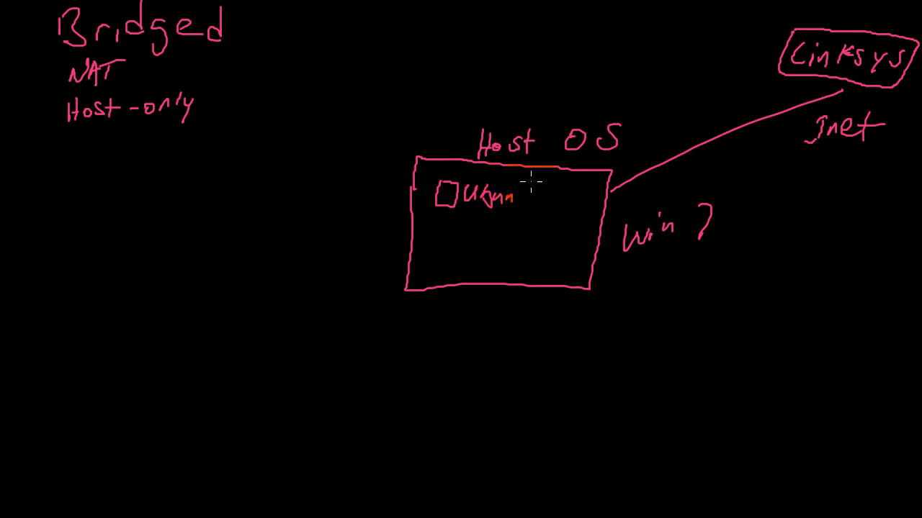
left_click(533, 195)
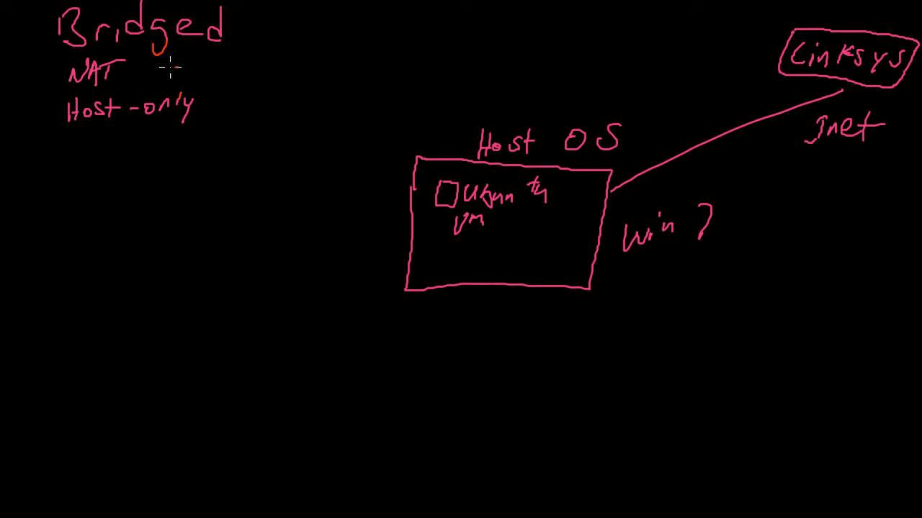
Step: Draw an arrow beside NAT with the note 'common'
left_click_drag(184, 69, 151, 69)
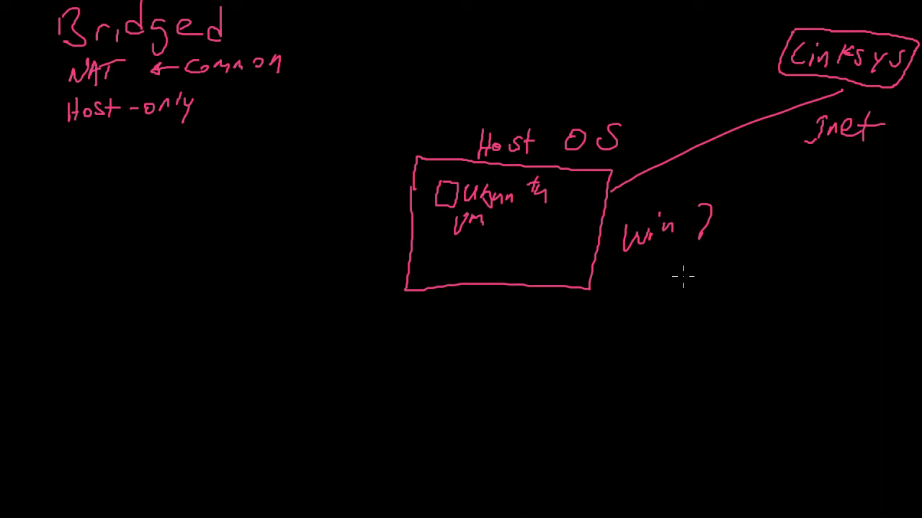
mouse_move(637, 279)
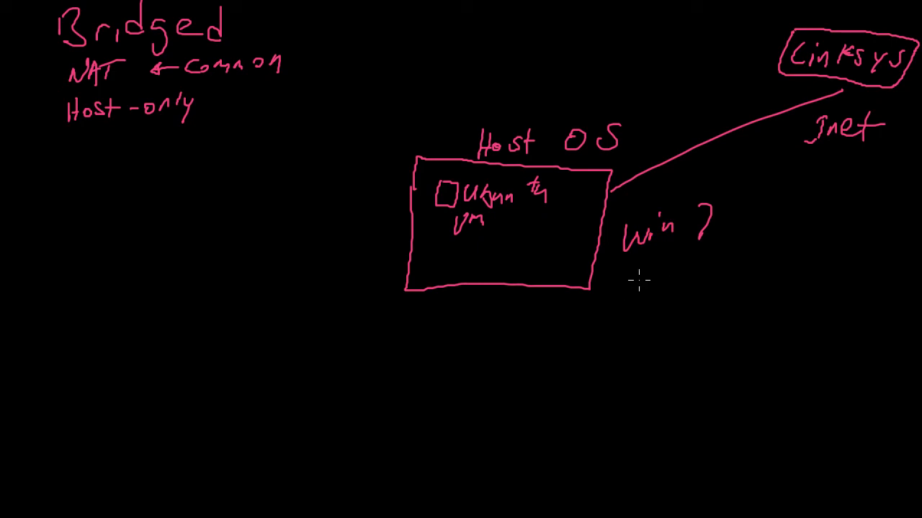
mouse_move(518, 336)
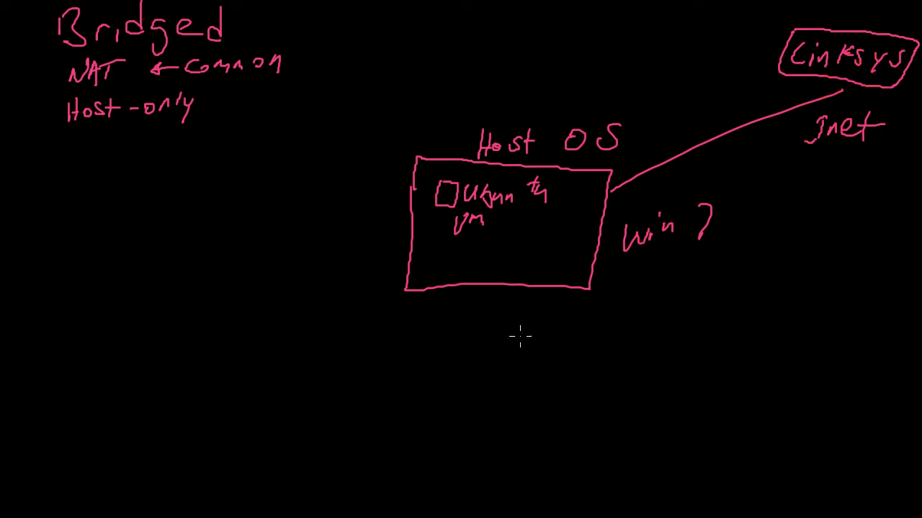
mouse_move(661, 315)
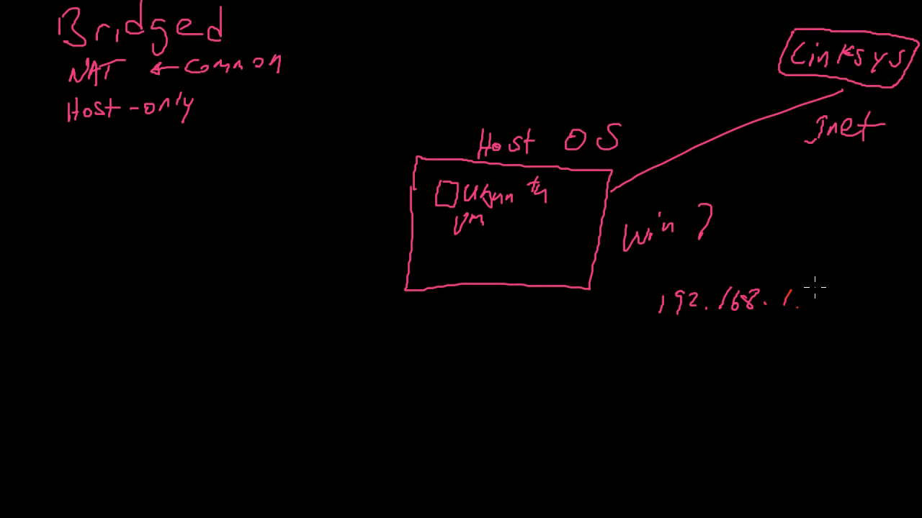
Step: Complete '192.168.1.2' under Win 7 and draw an arrow from the Ubuntu VM to it
left_click_drag(806, 288, 828, 310)
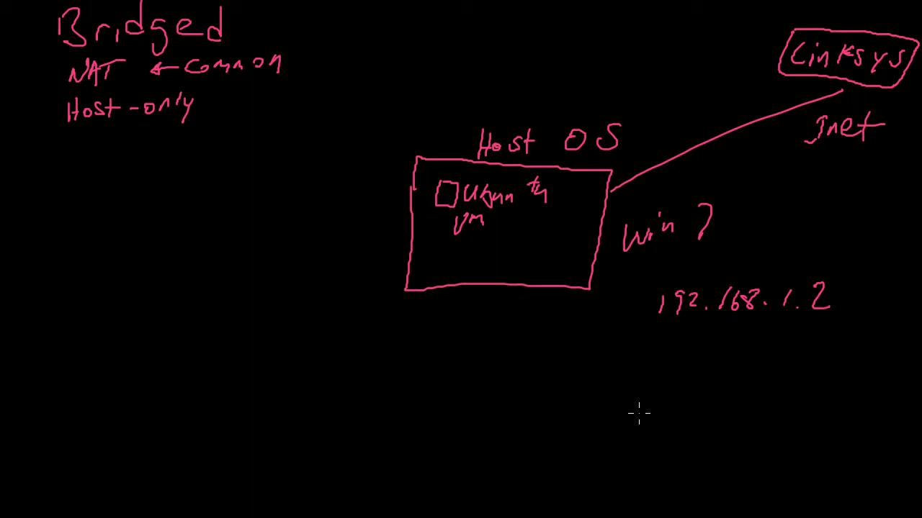
mouse_move(656, 386)
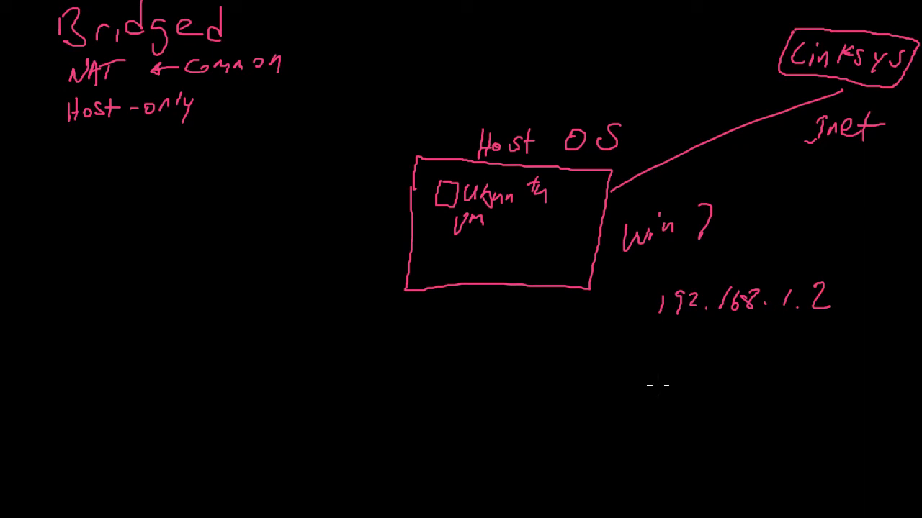
mouse_move(720, 335)
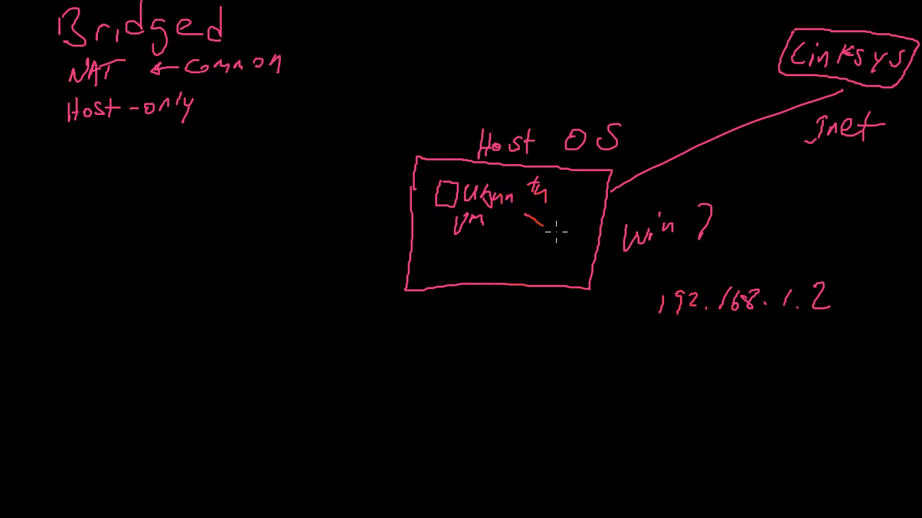
left_click_drag(526, 216, 637, 292)
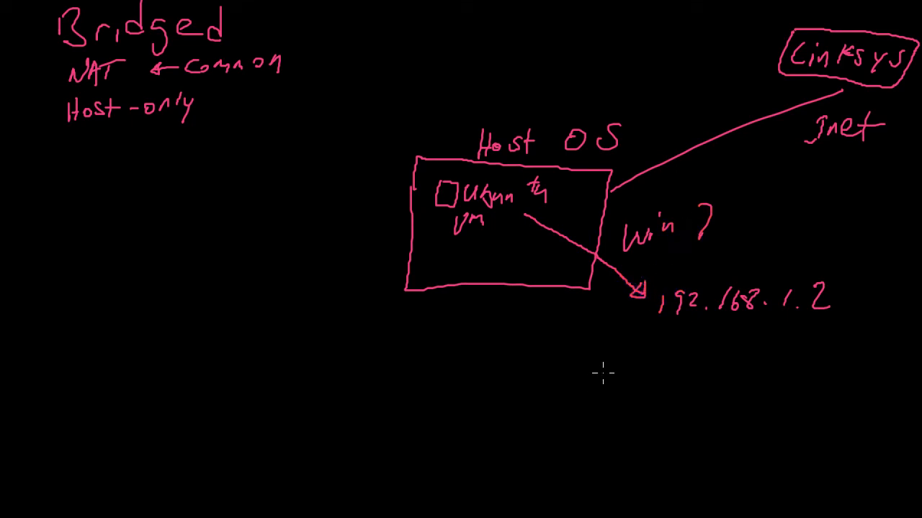
mouse_move(608, 363)
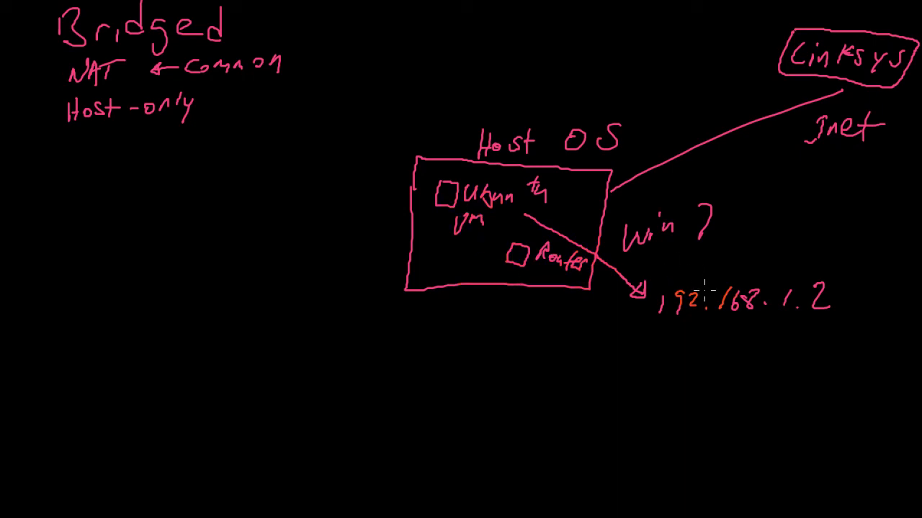
Step: Add a small 'Router' box inside Host OS, then circle and underline the '1.2'
left_click_drag(662, 334, 820, 335)
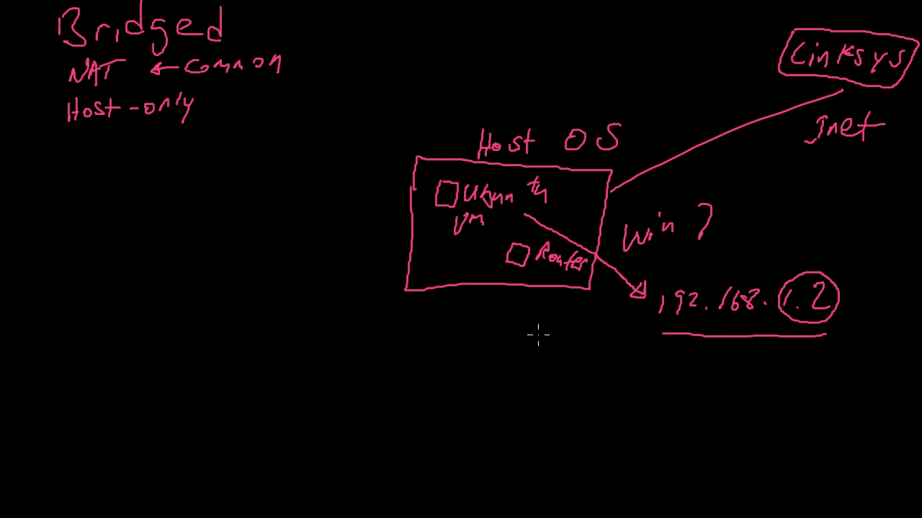
mouse_move(479, 360)
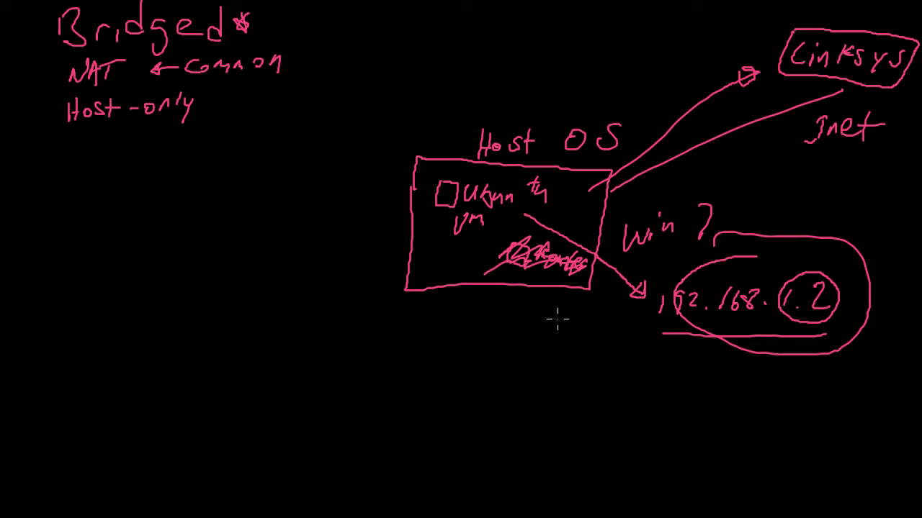
mouse_move(432, 353)
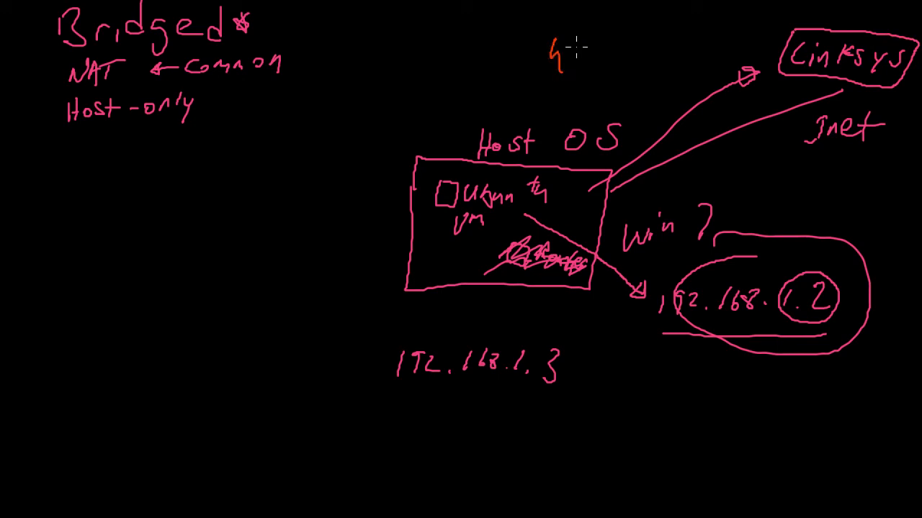
Step: Write 'Win 7' and 'Linux' near the top, marked with small symbols
left_click_drag(554, 54, 648, 54)
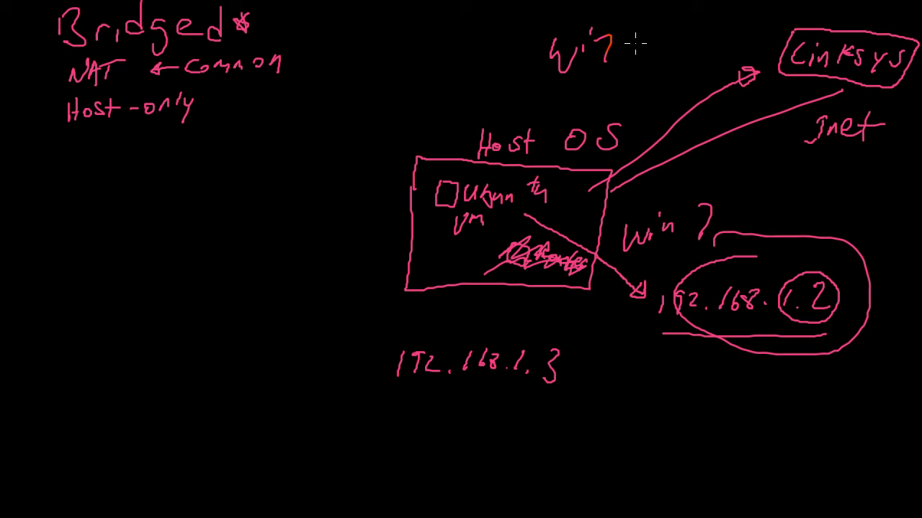
left_click_drag(637, 32, 655, 58)
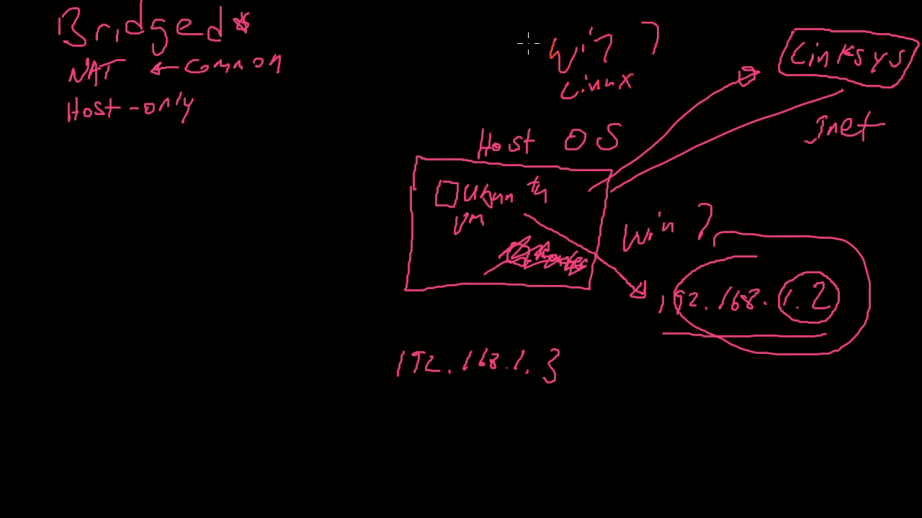
left_click_drag(526, 51, 547, 86)
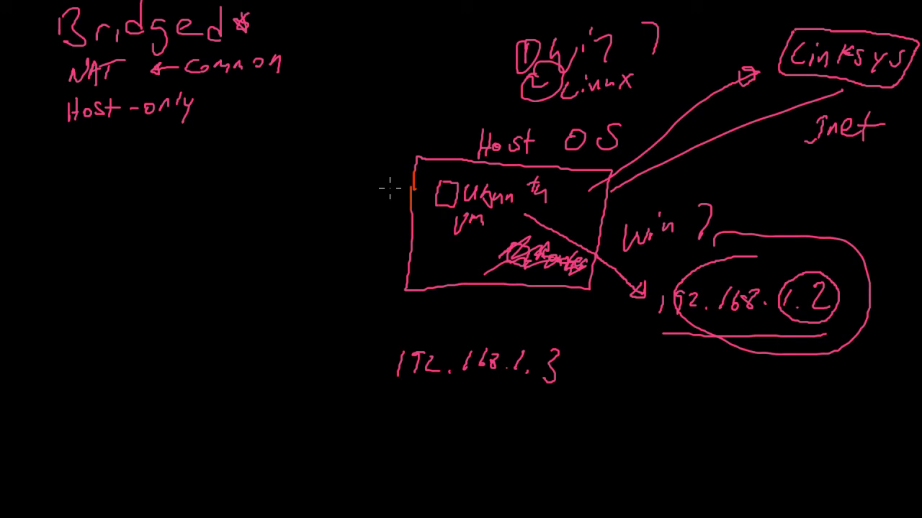
mouse_move(312, 38)
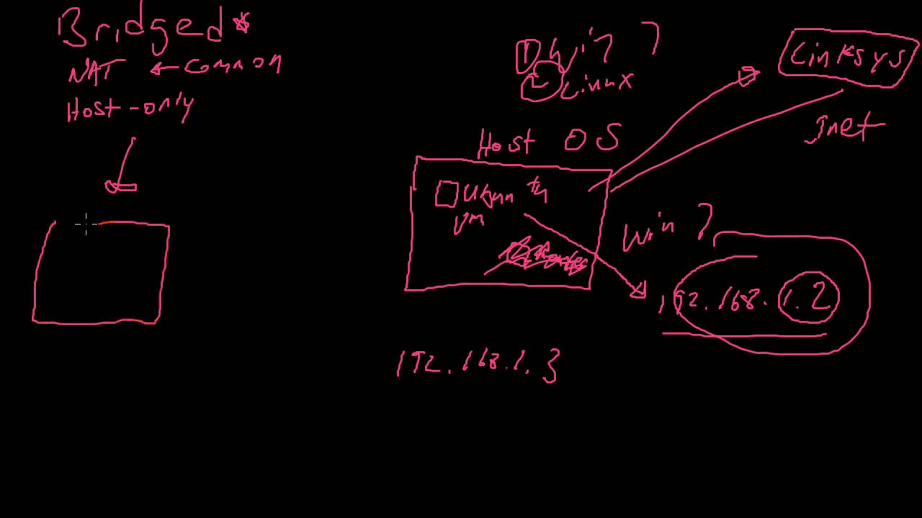
Step: Draw the switch box with port squares, label it 'switch', and mark one port 'server'
left_click_drag(43, 230, 111, 221)
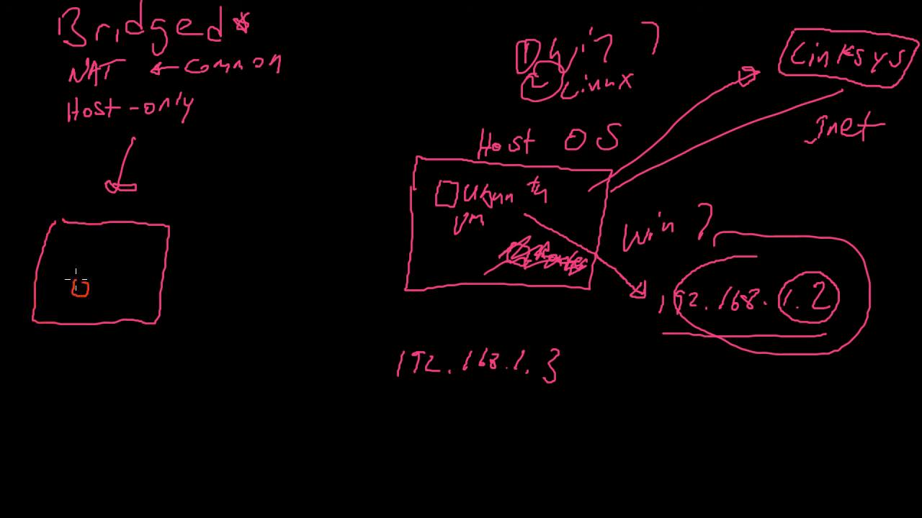
type("Switch")
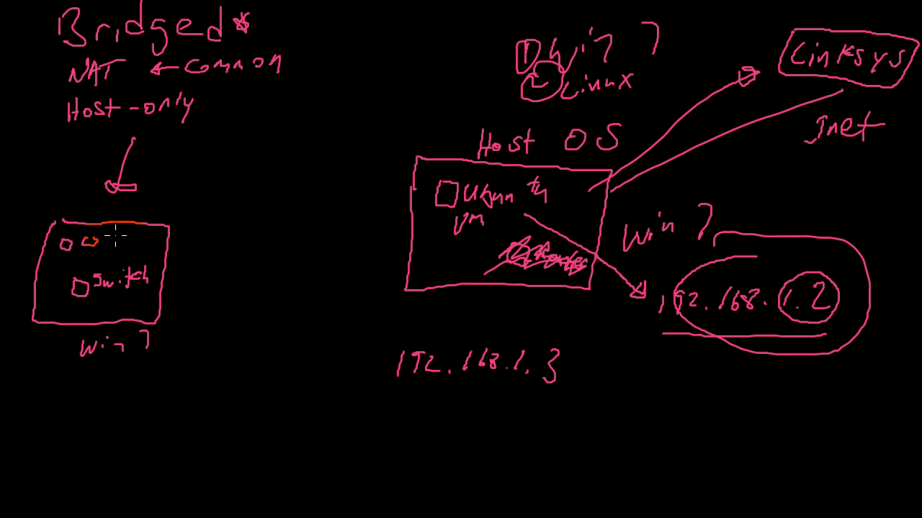
left_click_drag(108, 241, 144, 241)
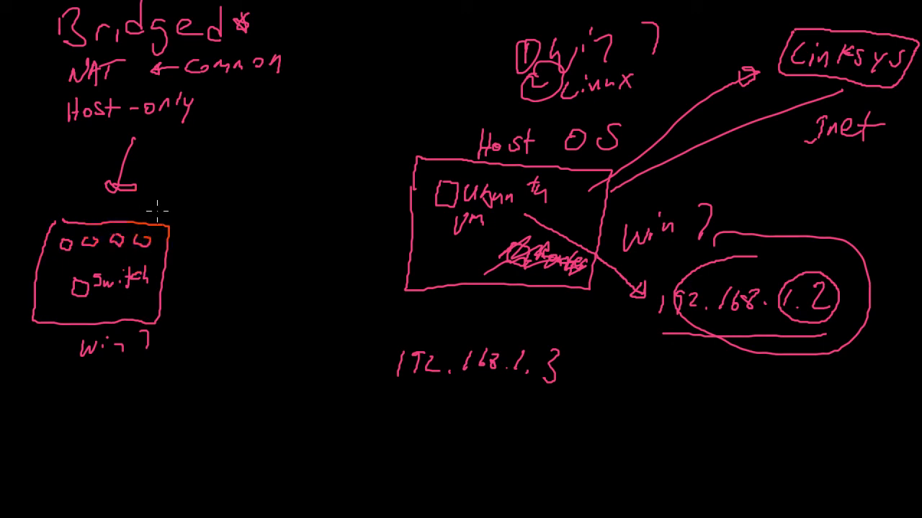
left_click_drag(65, 238, 51, 201)
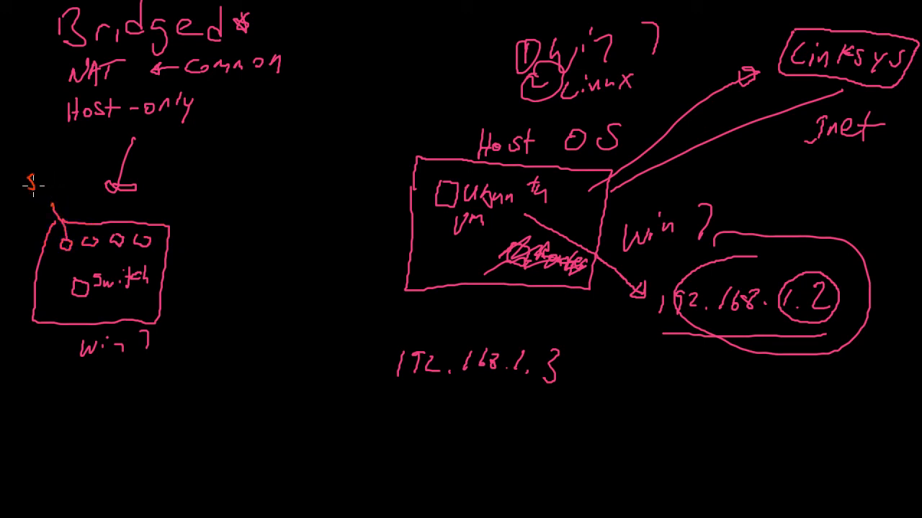
type("server")
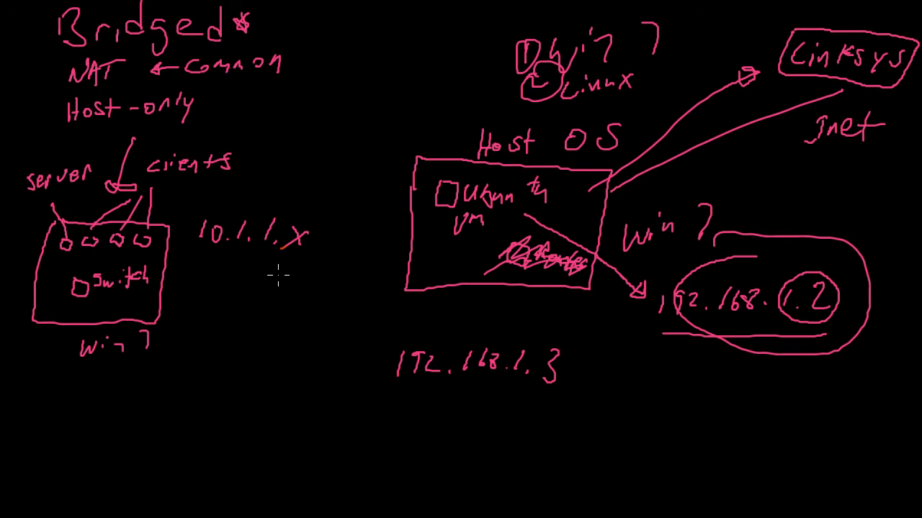
mouse_move(194, 281)
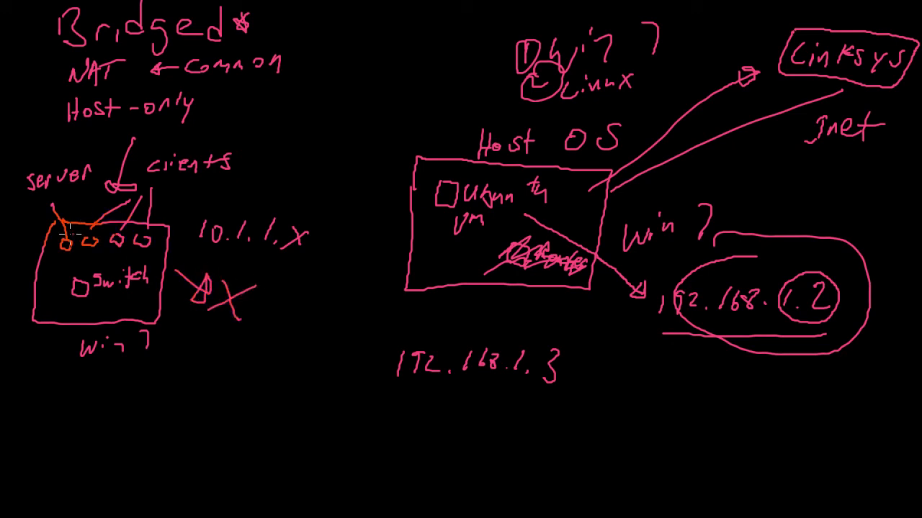
Step: Circle the switch's row of ports, noting 'clients' and the 10.1.1.x range
left_click_drag(57, 237, 155, 252)
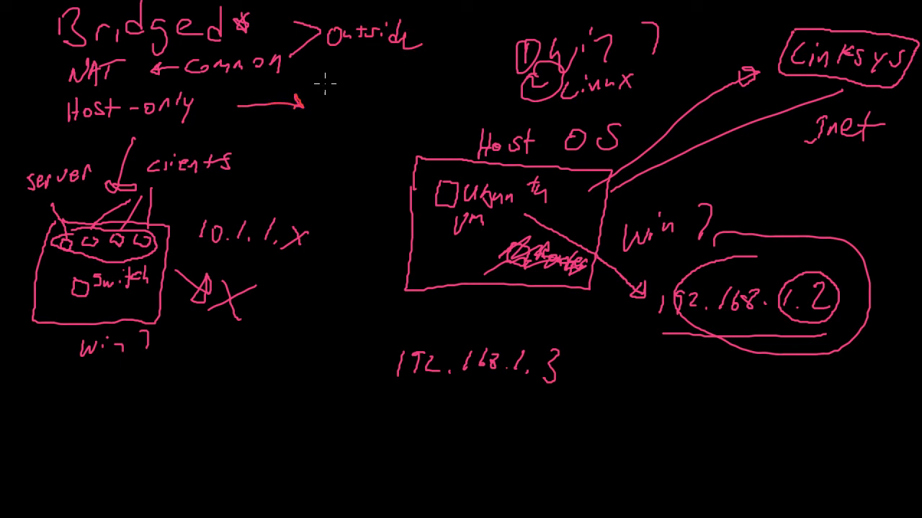
Step: Write 'inside' at the end of the arrow from Host-only
type("inside")
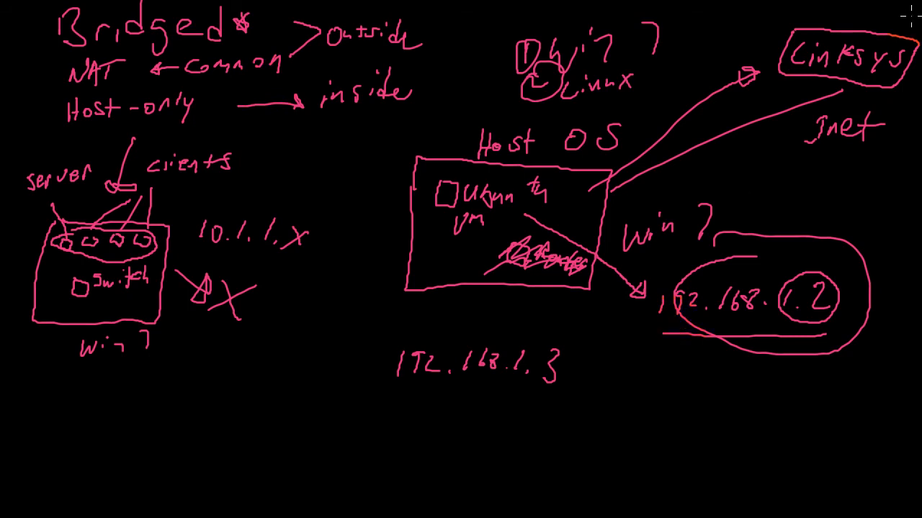
mouse_move(857, 200)
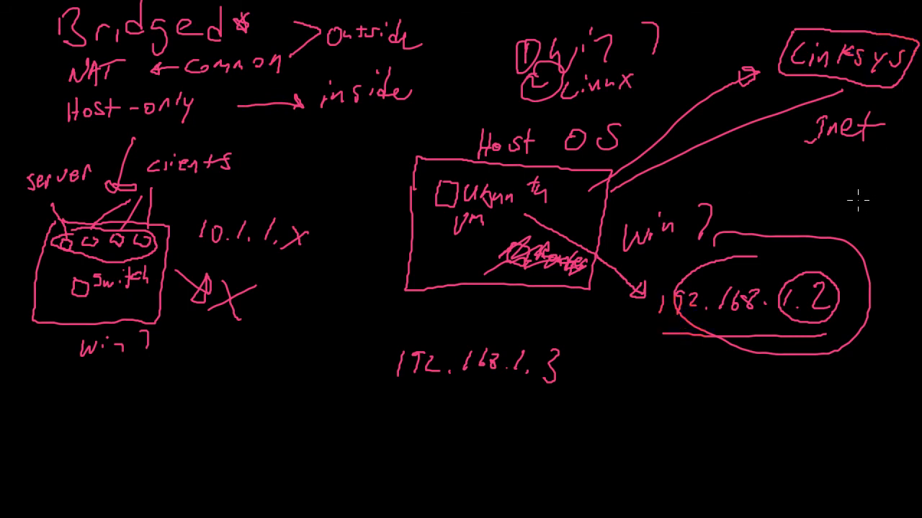